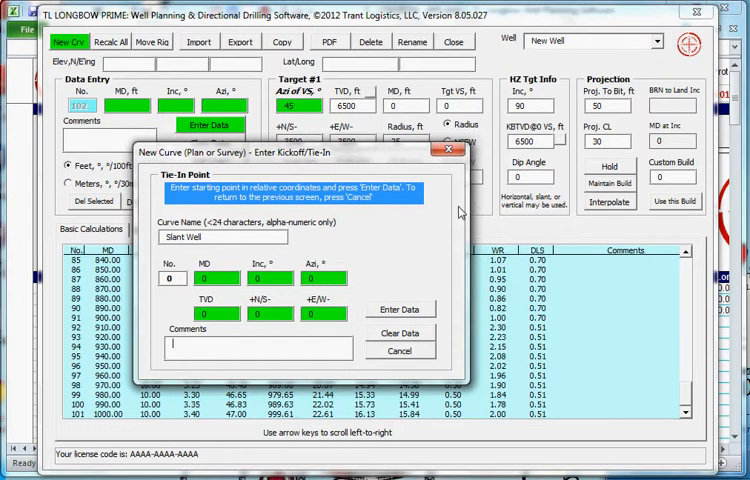
# Step: Enter the zero-depth tie-in point for Slant Well with the comment SURFACE
pyautogui.write('SURFACE')
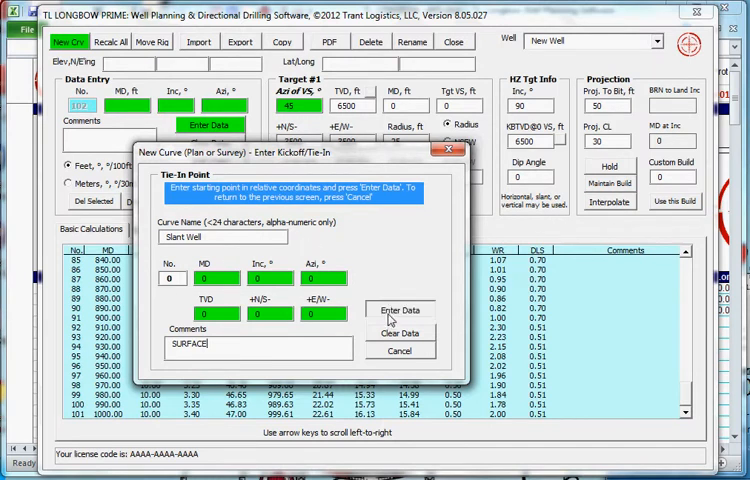
pyautogui.click(400, 308)
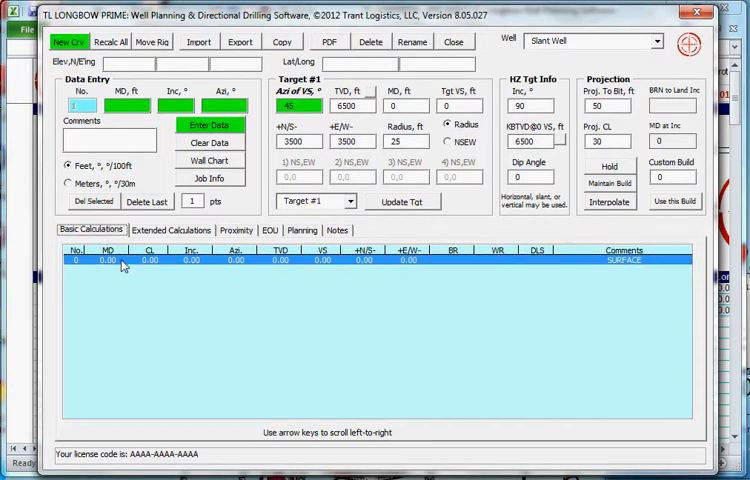
# Step: Load the current target (6500 ft TVD, 2900 ft) into the Slant Well planning function
pyautogui.click(172, 230)
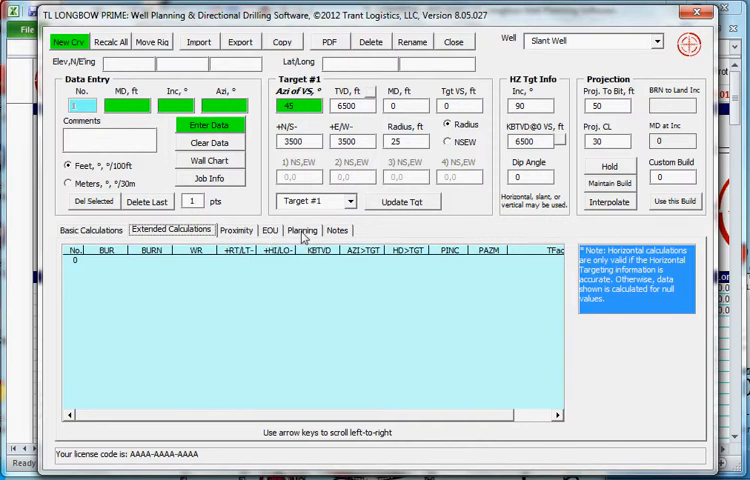
pyautogui.click(302, 230)
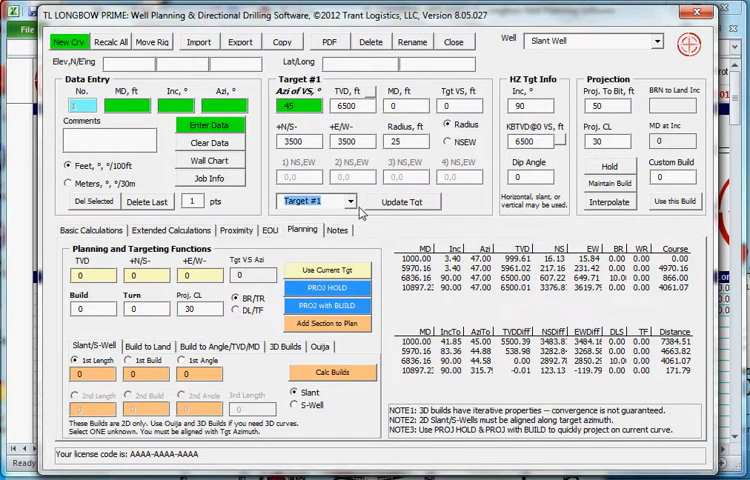
pyautogui.click(404, 200)
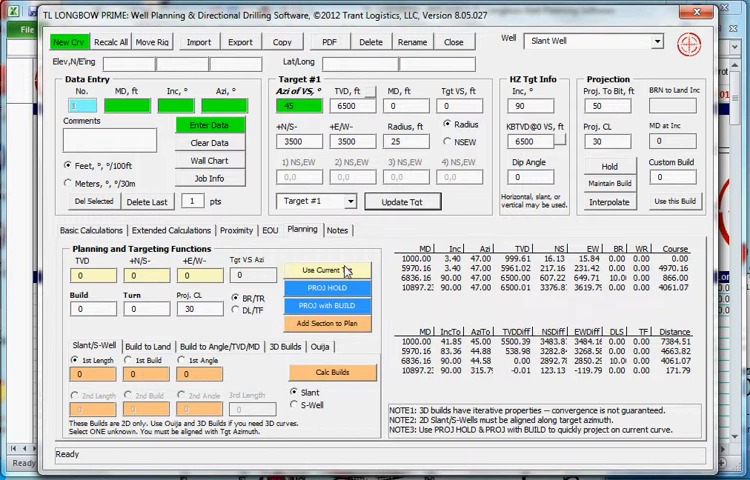
pyautogui.click(326, 270)
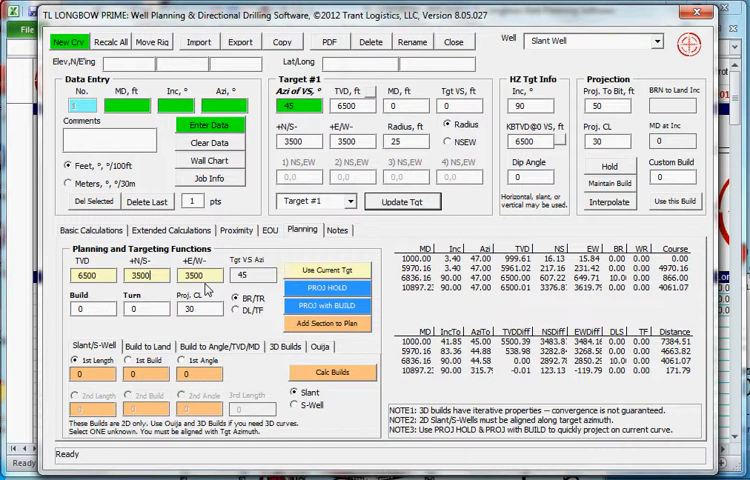
pyautogui.moveTo(148, 350)
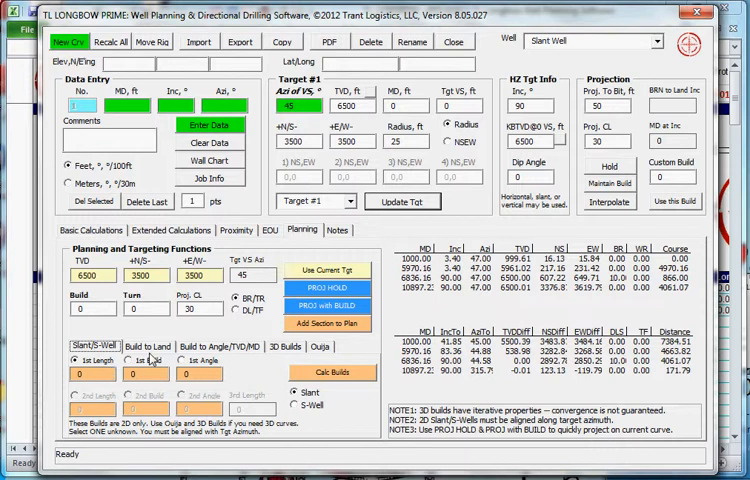
# Step: Calculate the slant build to the target, kicking off near 5927 ft, and add the sections to the plan
pyautogui.click(176, 360)
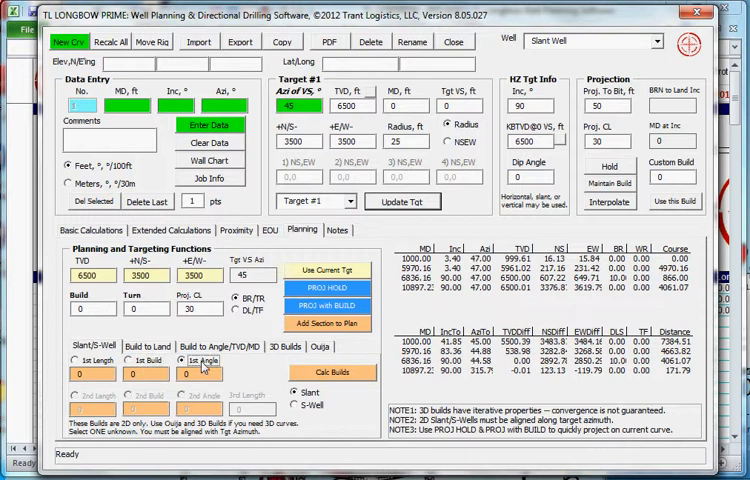
pyautogui.click(128, 360)
pyautogui.write('90')
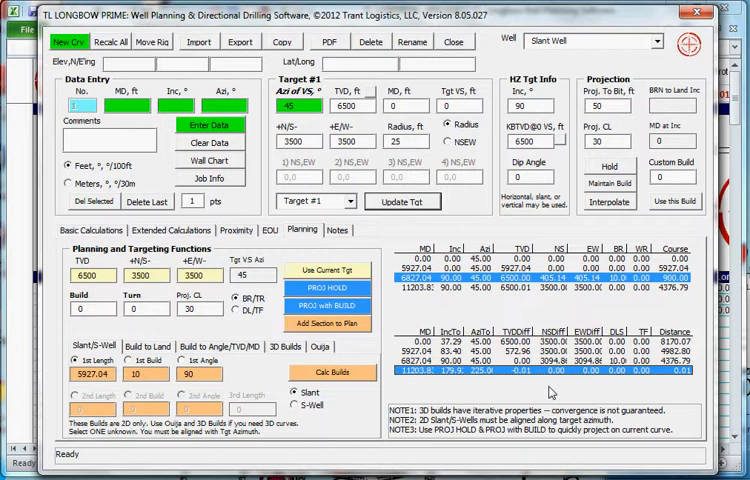
pyautogui.moveTo(528, 392)
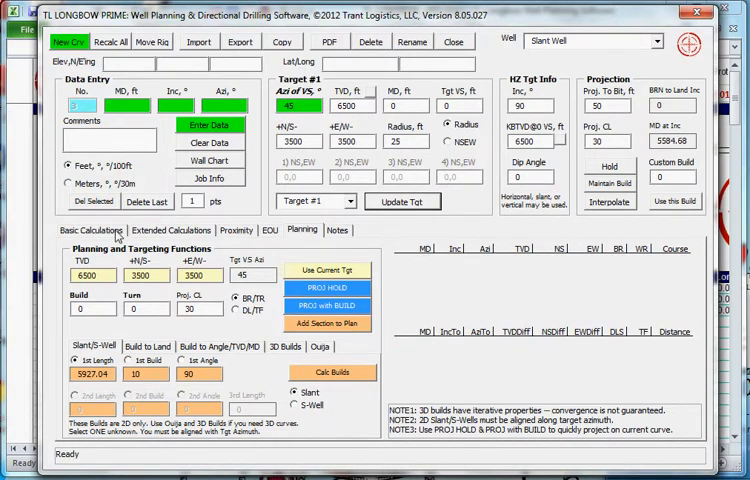
# Step: Comment the slant plan's kick-off station as Build 10°/100'
pyautogui.click(88, 228)
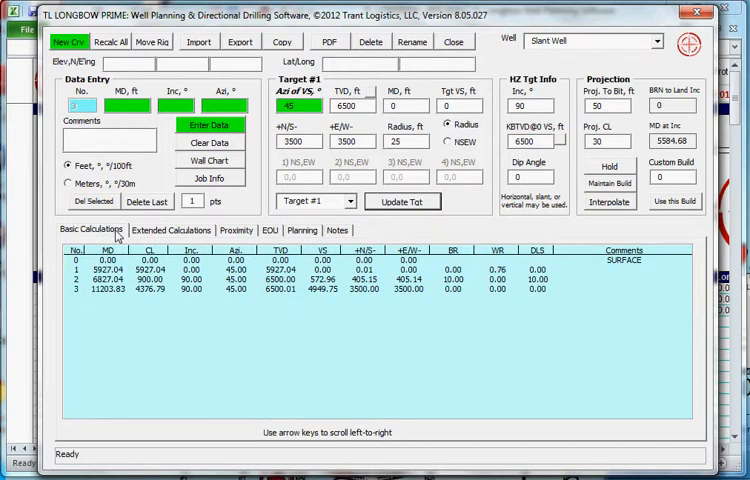
pyautogui.click(130, 290)
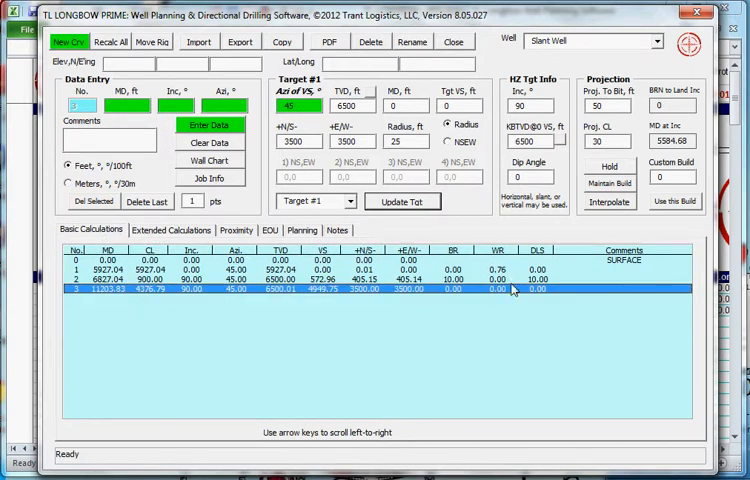
pyautogui.moveTo(552, 276)
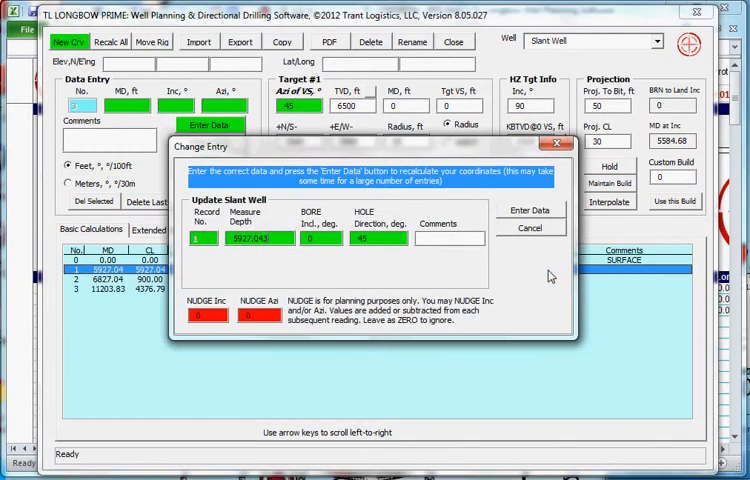
pyautogui.click(448, 240)
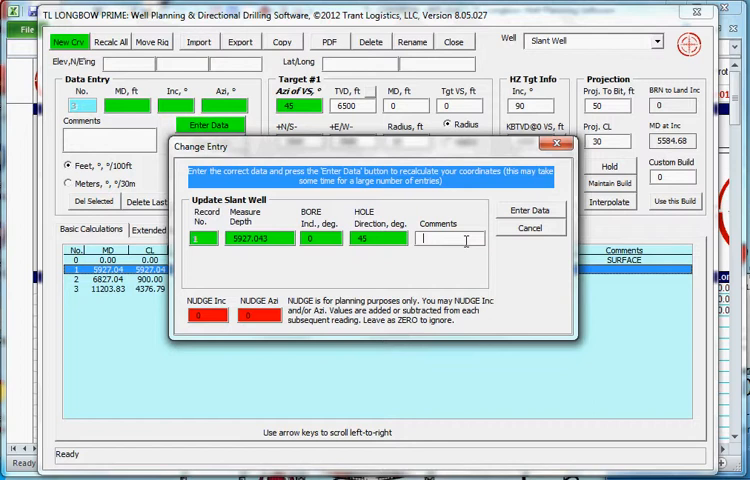
pyautogui.write("Build 10°/100'")
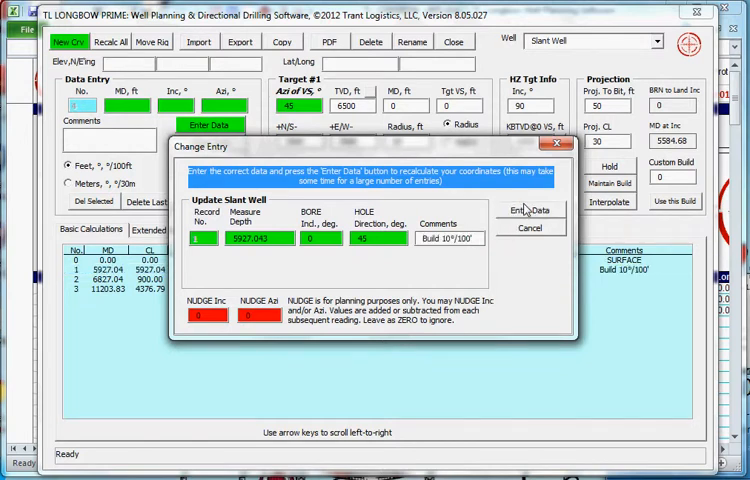
pyautogui.click(530, 210)
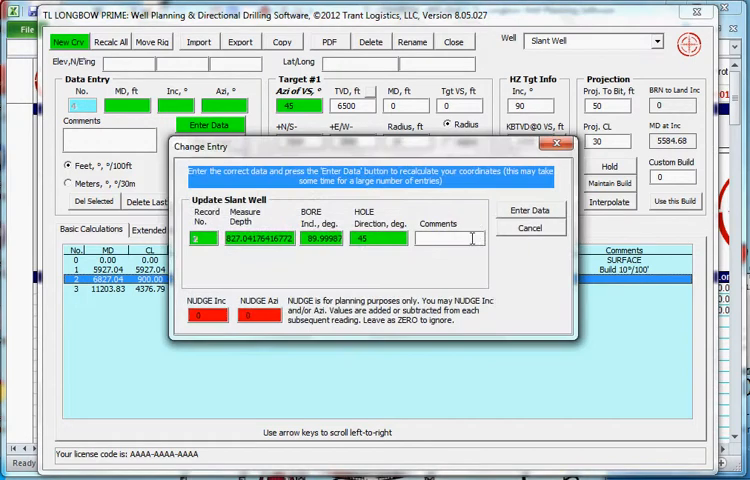
# Step: Comment the following stations as Hold and PBHL
pyautogui.write('Hold')
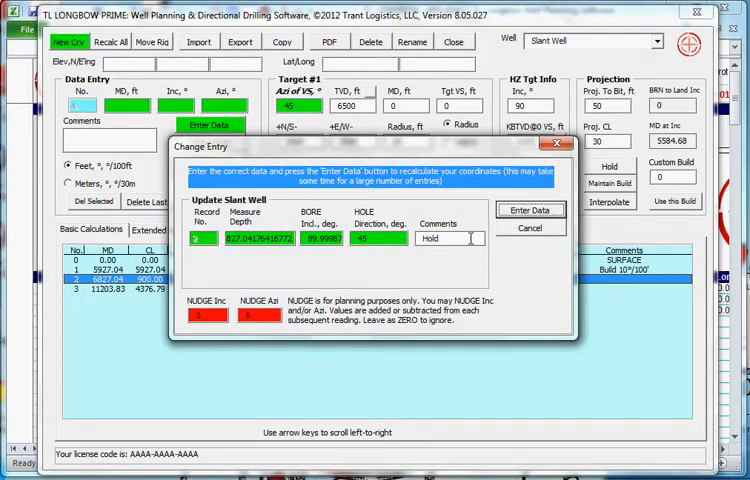
pyautogui.click(532, 210)
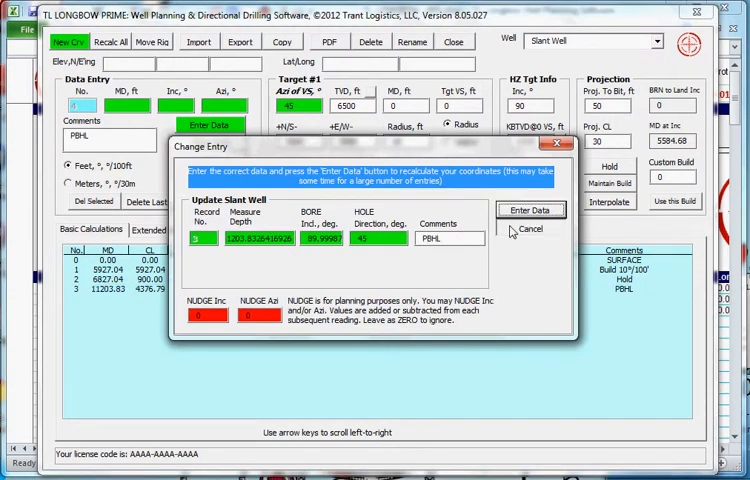
pyautogui.click(532, 210)
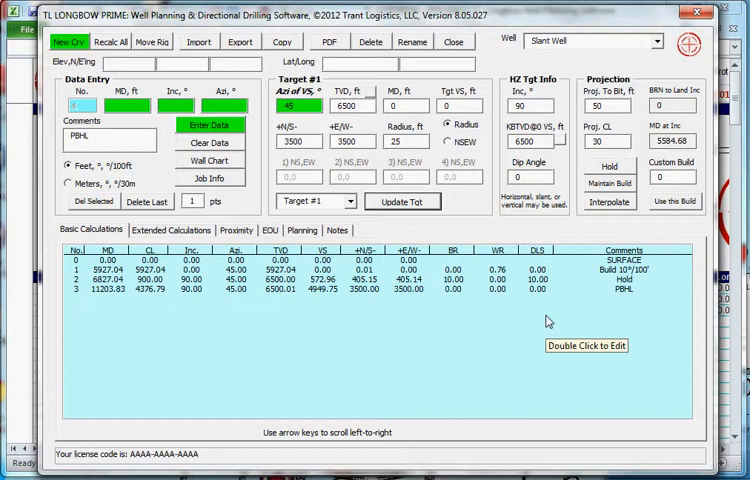
pyautogui.moveTo(616, 320)
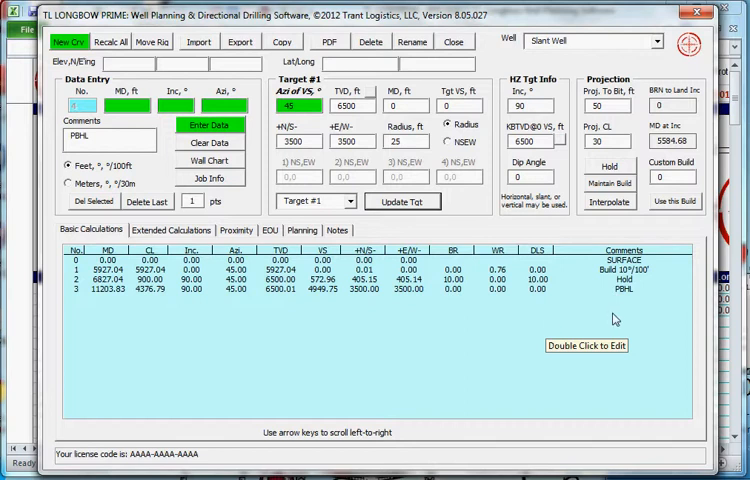
pyautogui.moveTo(628, 310)
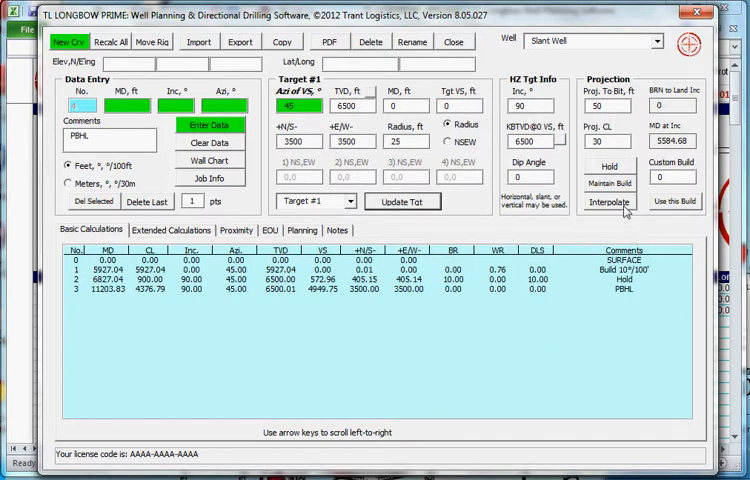
pyautogui.moveTo(624, 208)
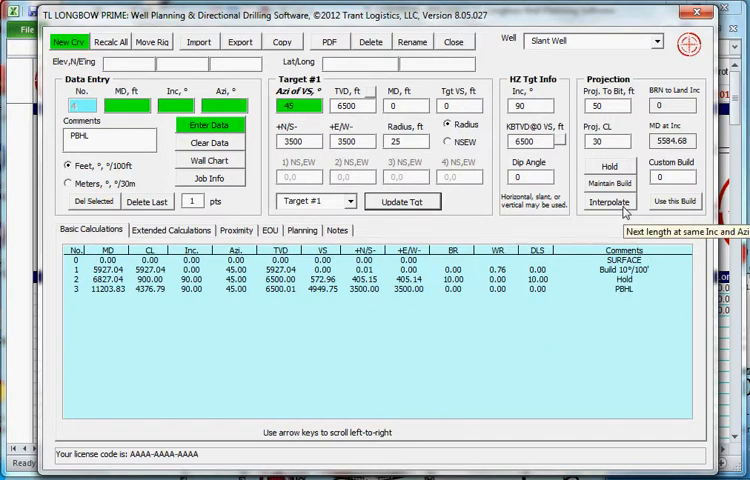
# Step: Interpolate the entire Slant Well curve with stations every 100 ft
pyautogui.click(608, 204)
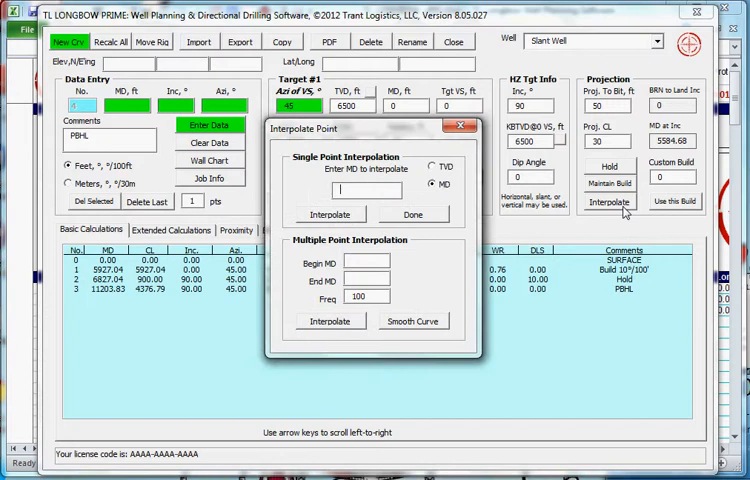
pyautogui.moveTo(412, 320)
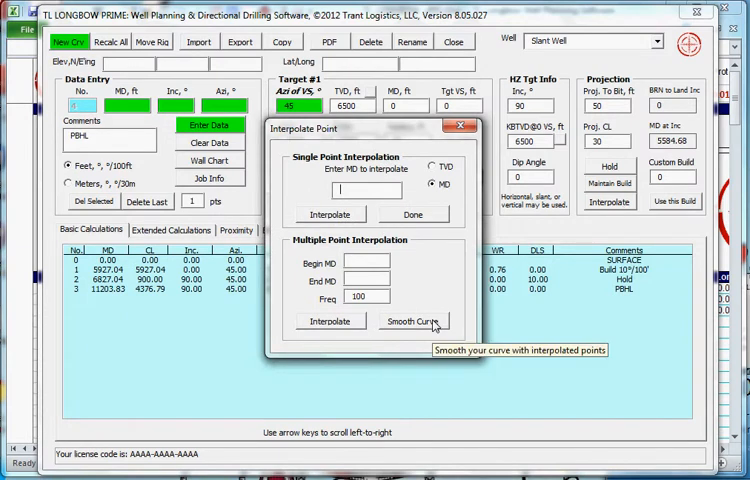
pyautogui.click(412, 320)
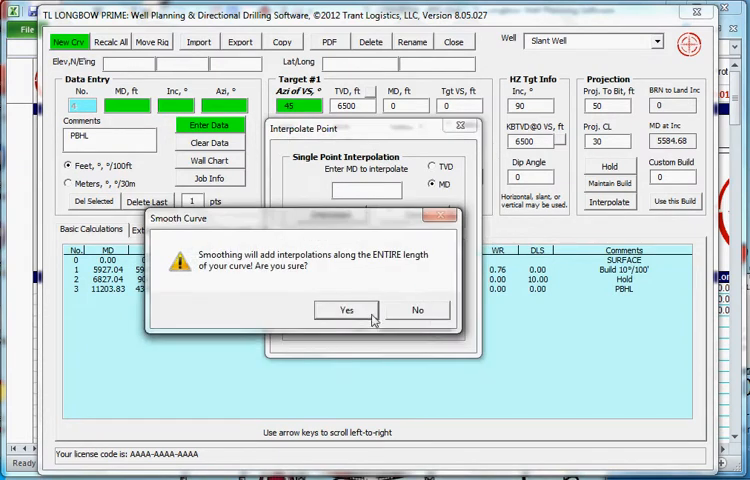
pyautogui.click(346, 308)
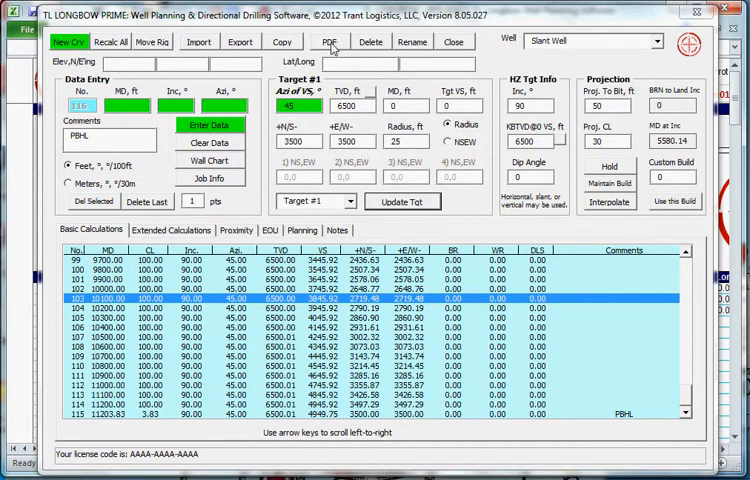
# Step: Export the Slant Well plan to PDF without extended calculations but with comments shown
pyautogui.click(328, 40)
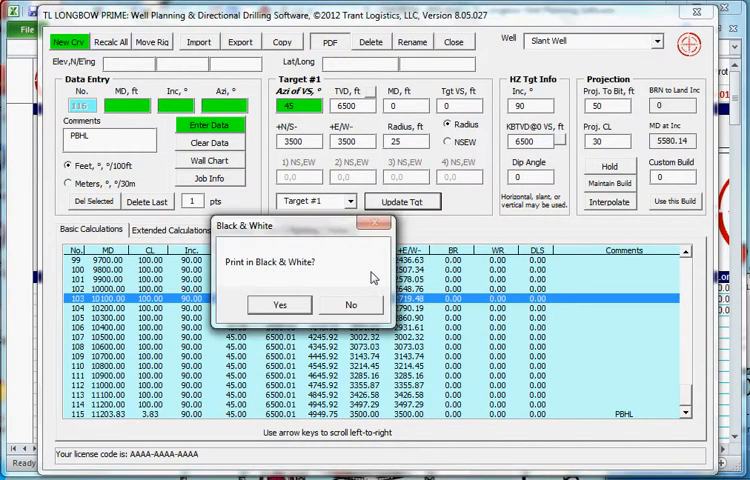
pyautogui.moveTo(370, 310)
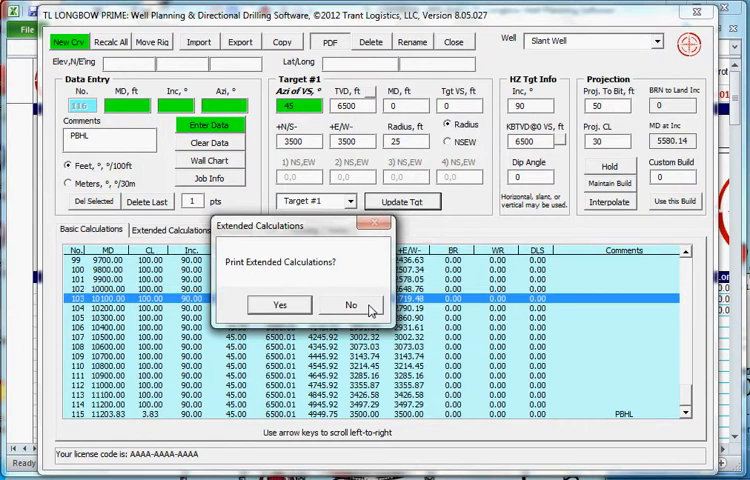
pyautogui.click(350, 304)
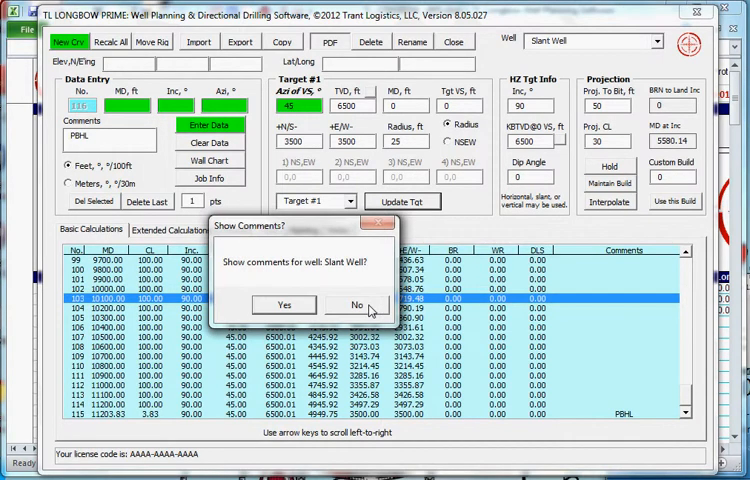
pyautogui.click(356, 304)
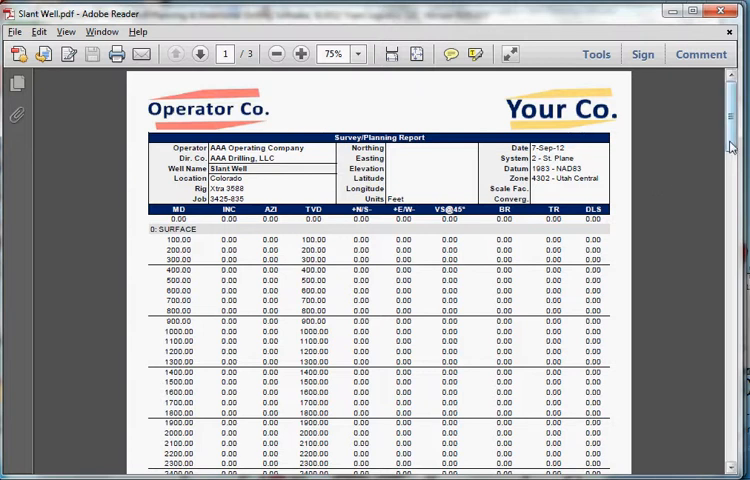
# Step: Scroll through the Slant Well.pdf report in Adobe Reader
pyautogui.scroll(-3)
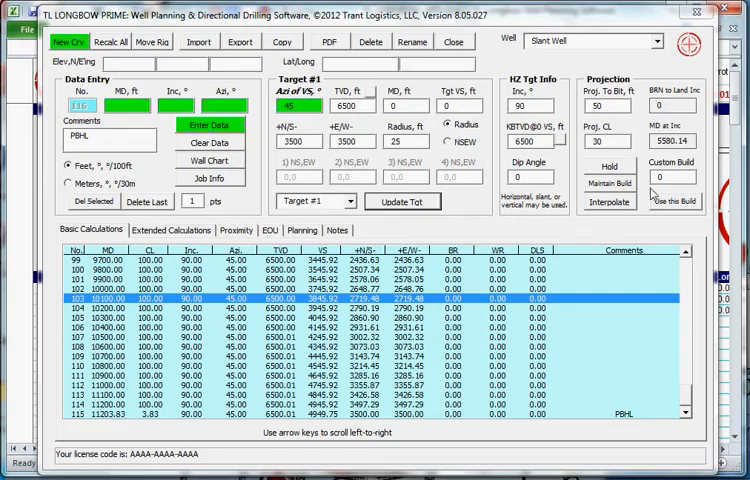
# Step: Create a new curve S-Well with a zero tie-in point commented SURFACE
pyautogui.click(72, 40)
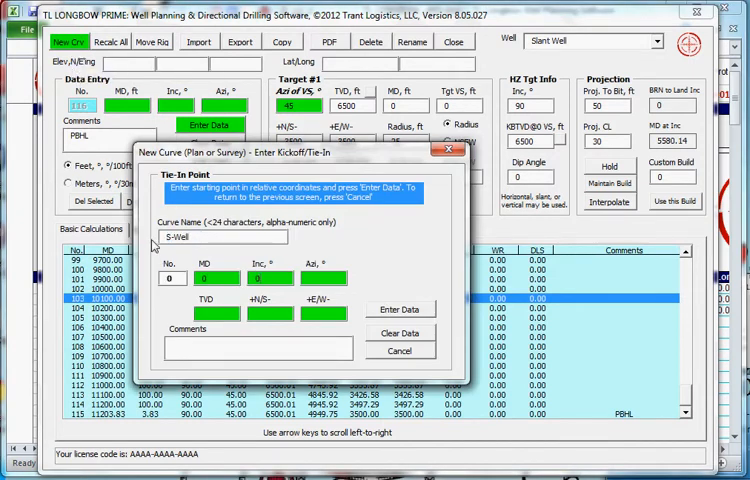
pyautogui.write('SURFACE')
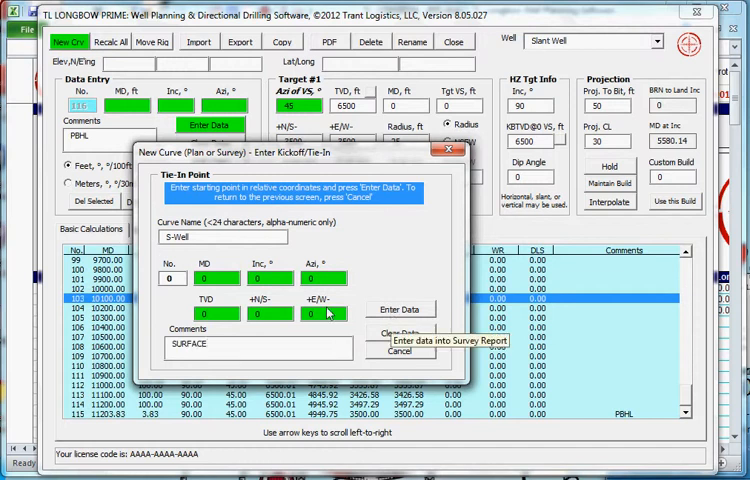
pyautogui.click(400, 308)
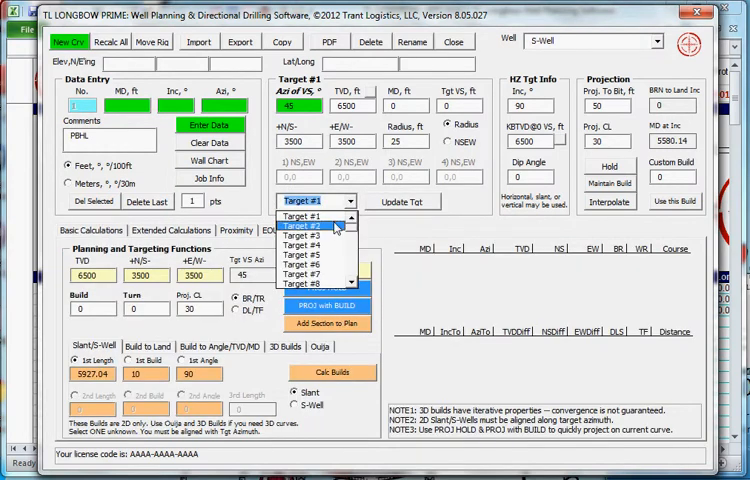
# Step: Calculate an S-well build, hold and drop profile to Target #2 (sections ~2835 and ~3524 ft)
pyautogui.click(300, 228)
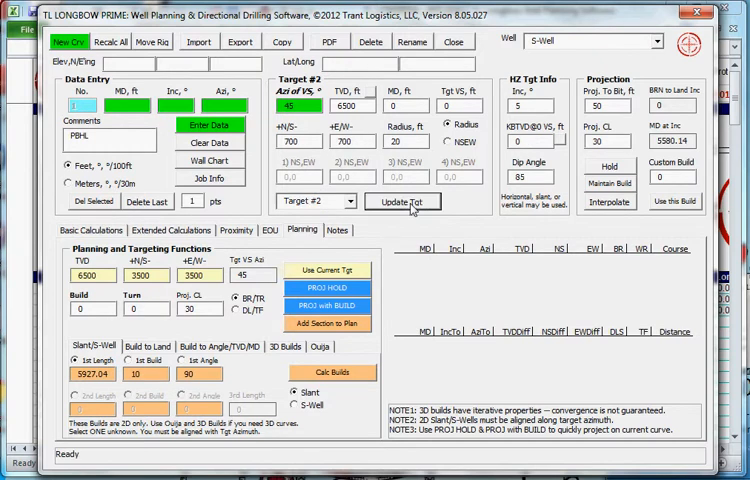
pyautogui.moveTo(328, 272)
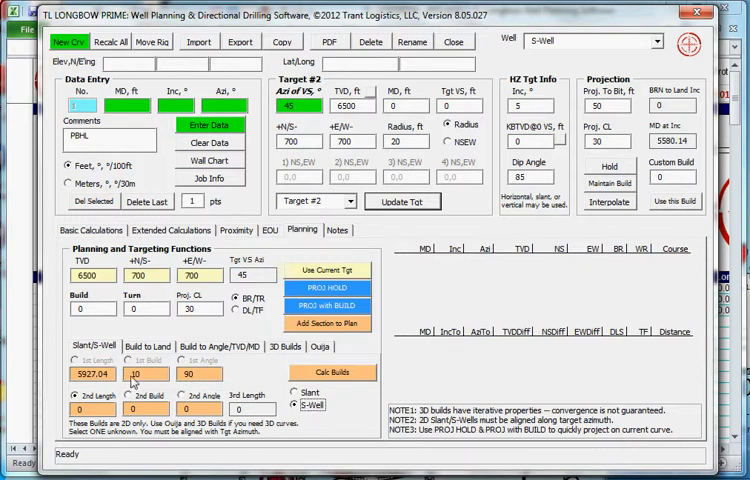
pyautogui.click(122, 396)
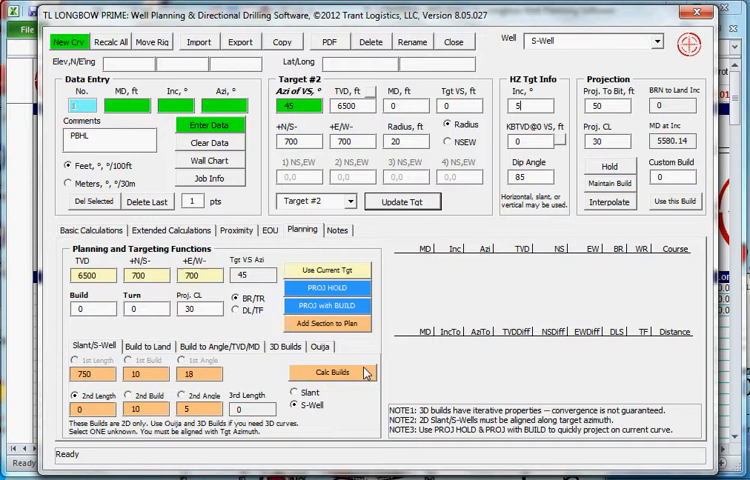
pyautogui.click(328, 372)
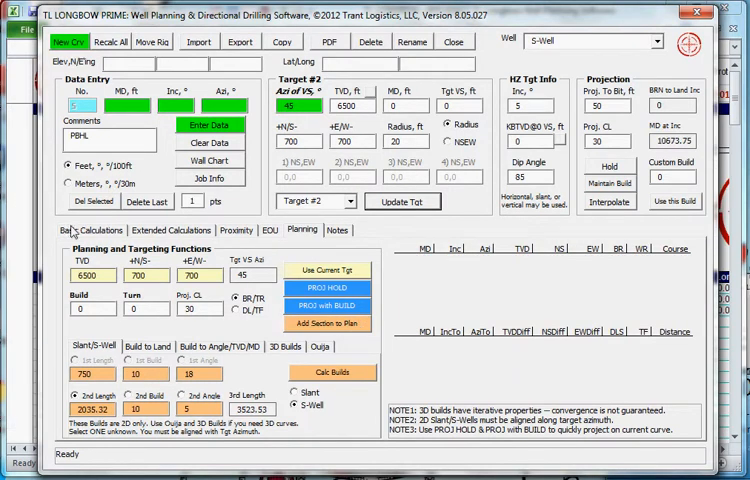
# Step: Show the S-Well's calculated survey stations in the Basic Calculations table
pyautogui.click(88, 228)
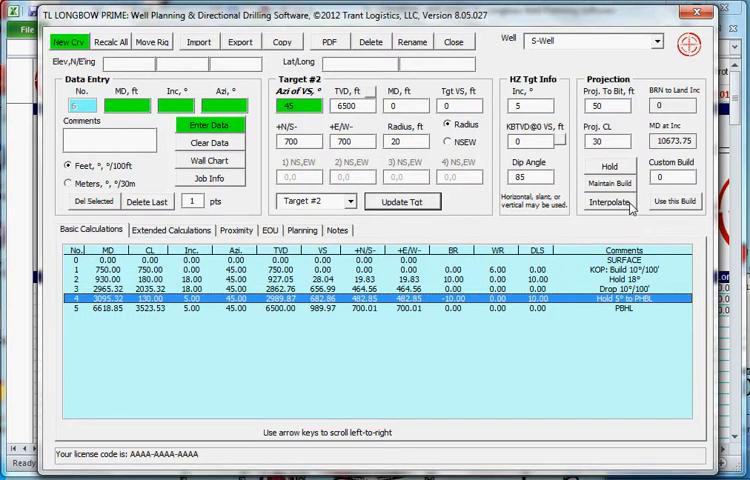
pyautogui.moveTo(630, 208)
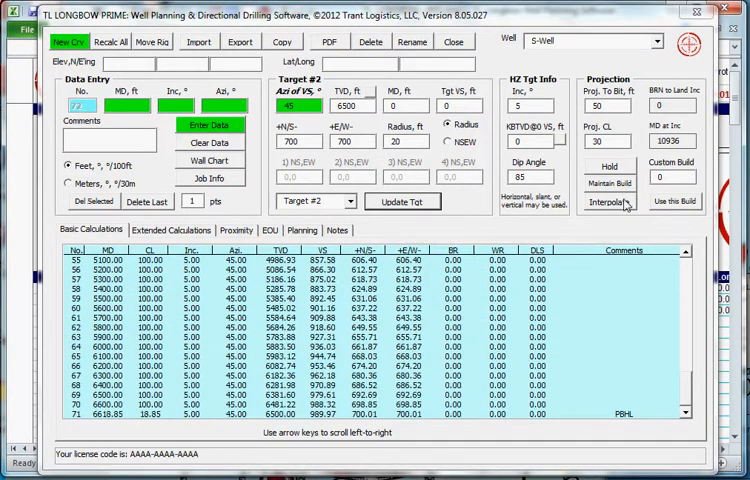
# Step: Return from the S-Well survey table to the Planning and targeting inputs
pyautogui.click(300, 320)
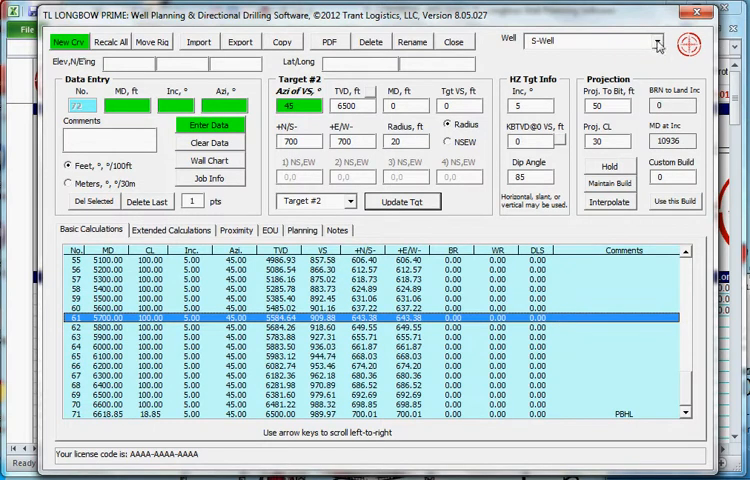
pyautogui.click(300, 230)
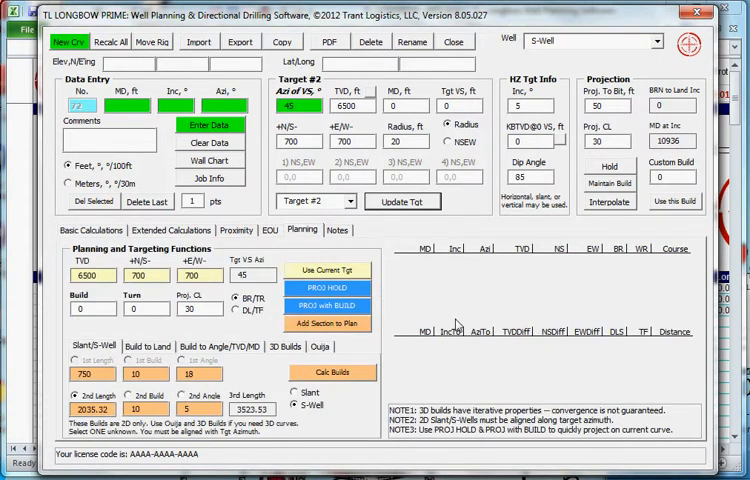